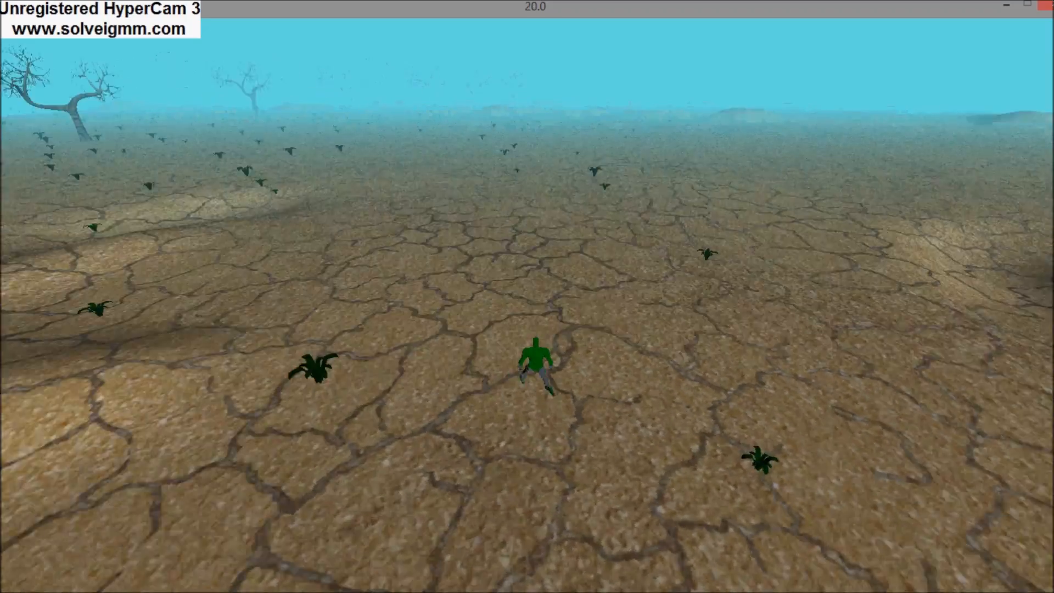
Walk the green character forward across the cracked desert, turning right toward open ground
key("w")
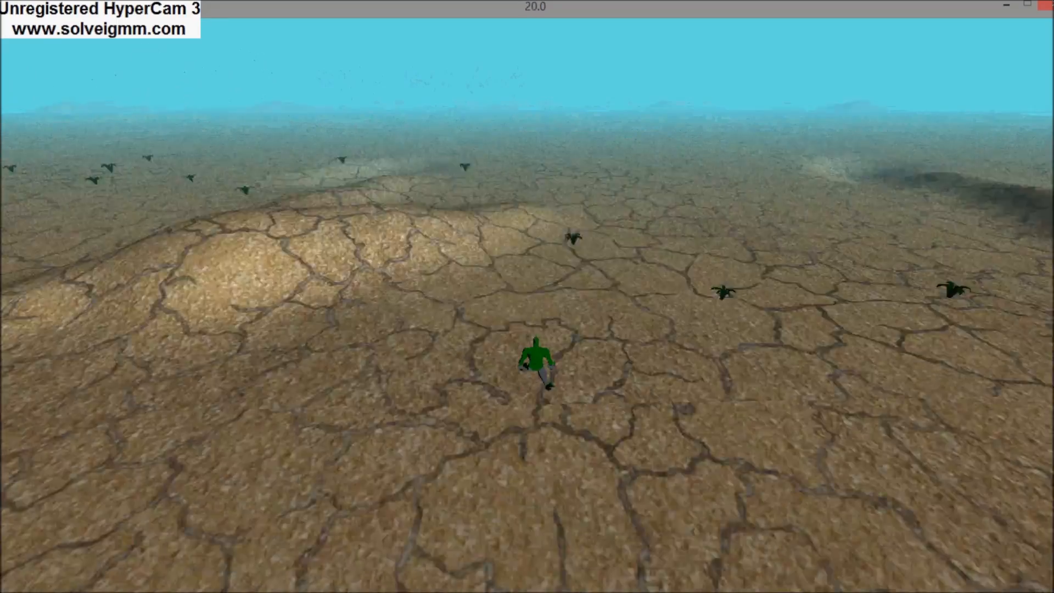